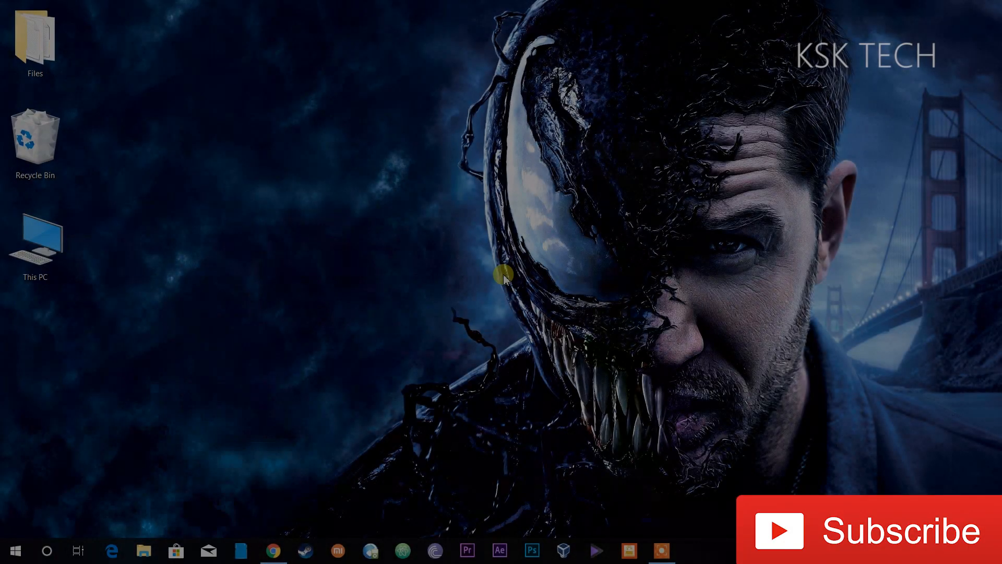
mouse_move(329, 205)
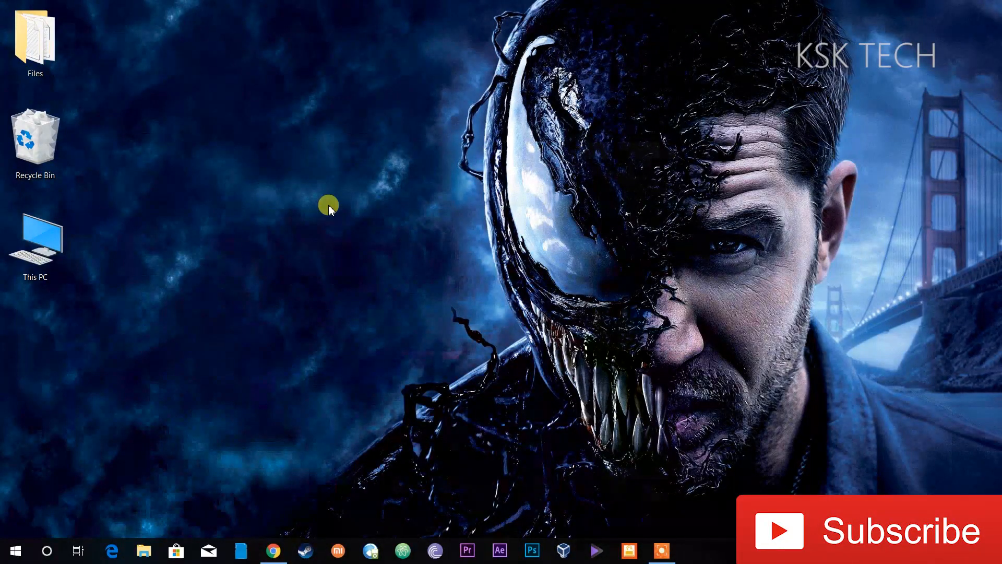
mouse_move(512, 255)
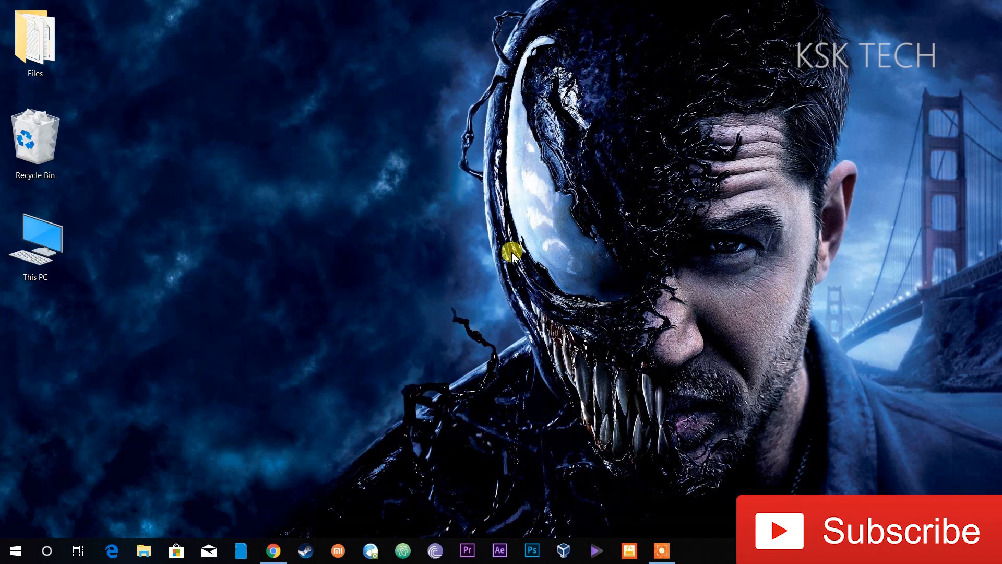
Browse the MIUI Downloads device grid looking for the Mi A1
click(273, 550)
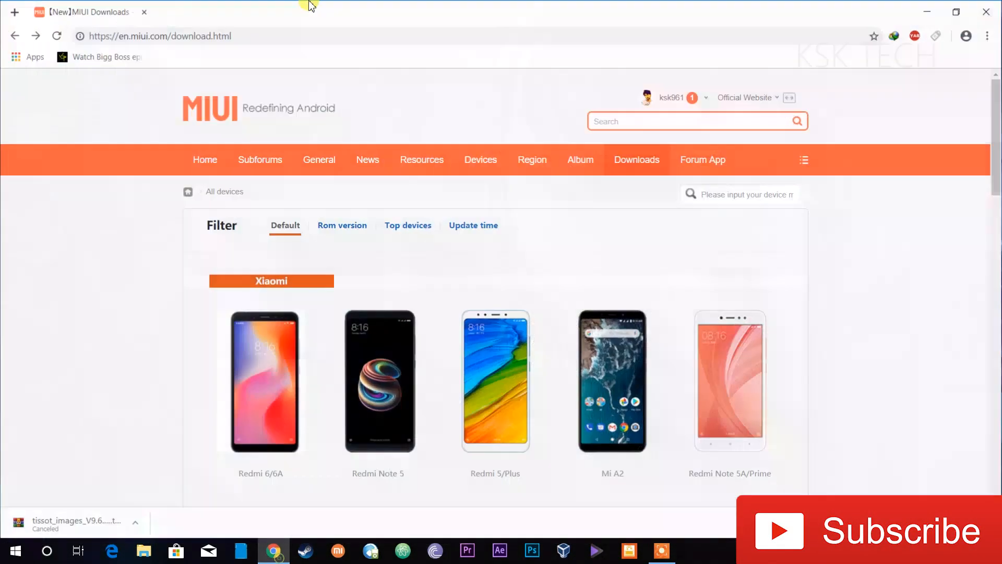
click(160, 35)
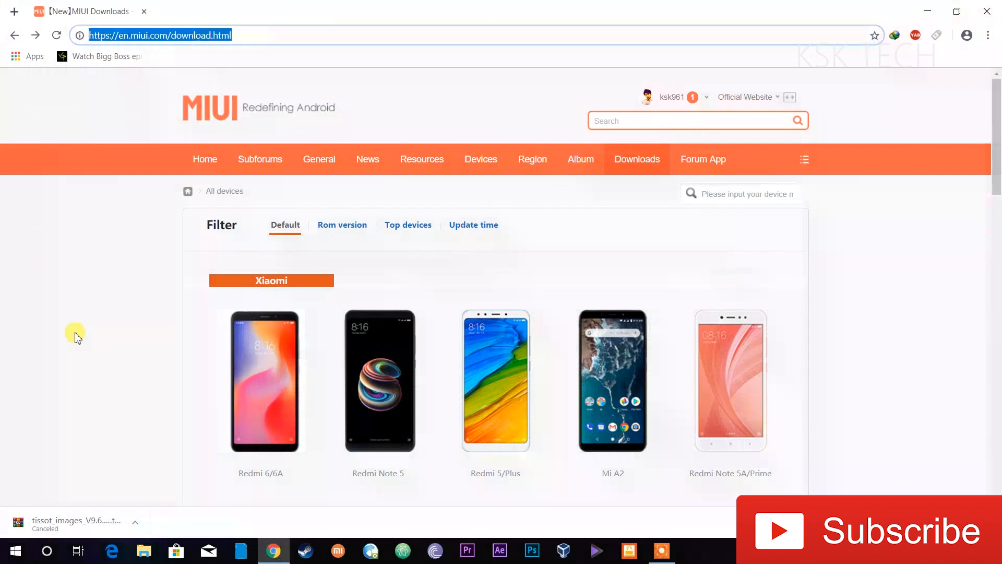
scroll(down, 3)
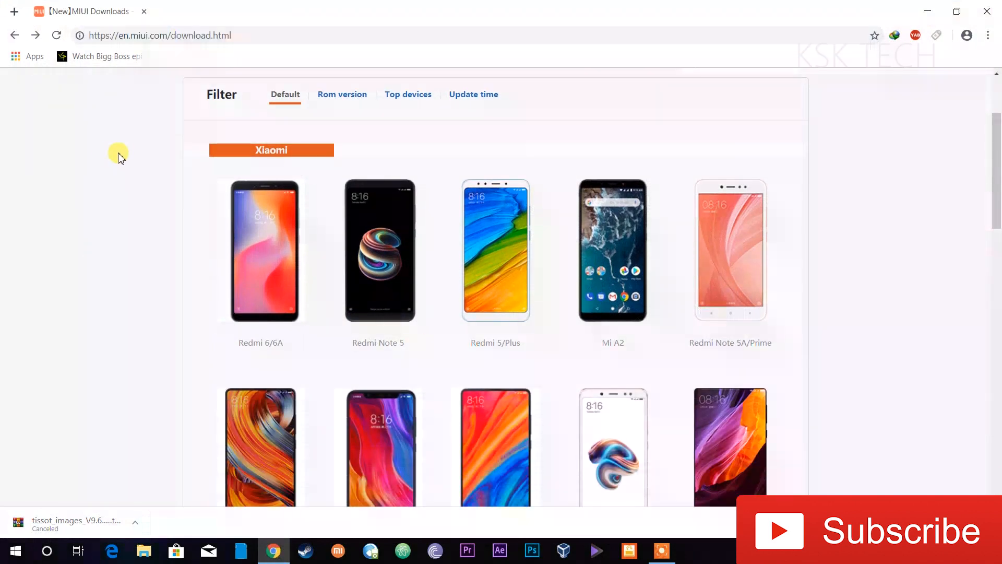
mouse_move(291, 119)
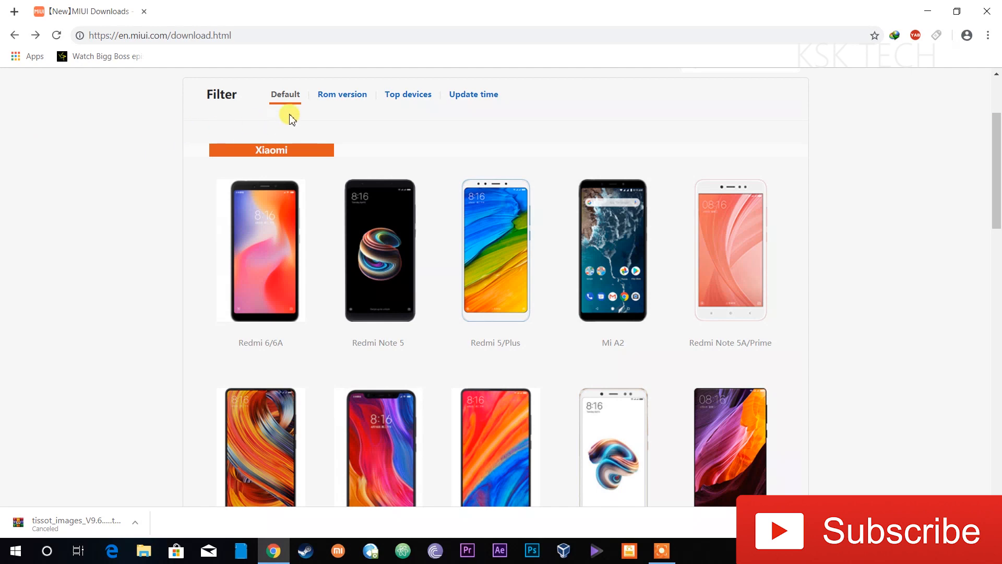
mouse_move(584, 114)
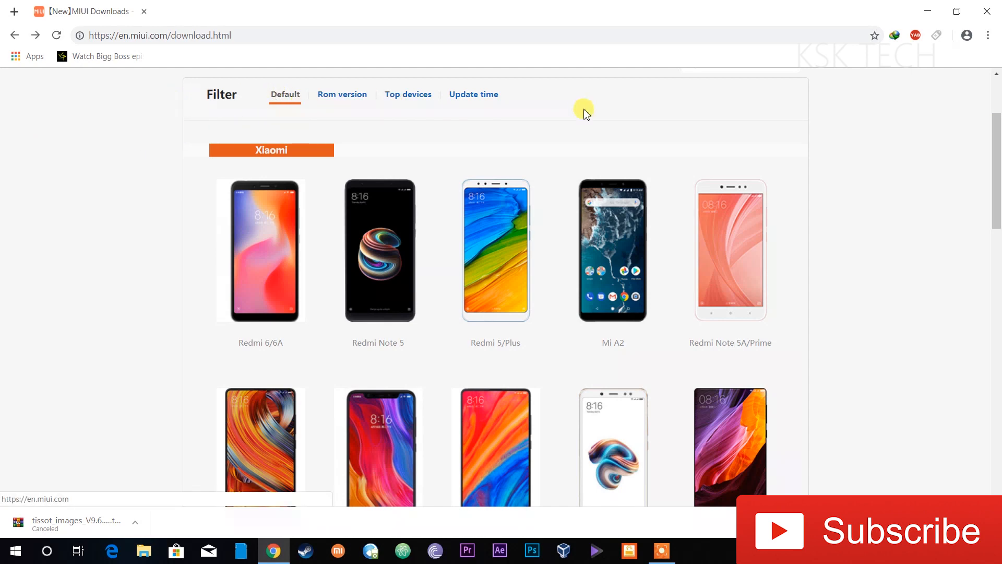
scroll(down, 3)
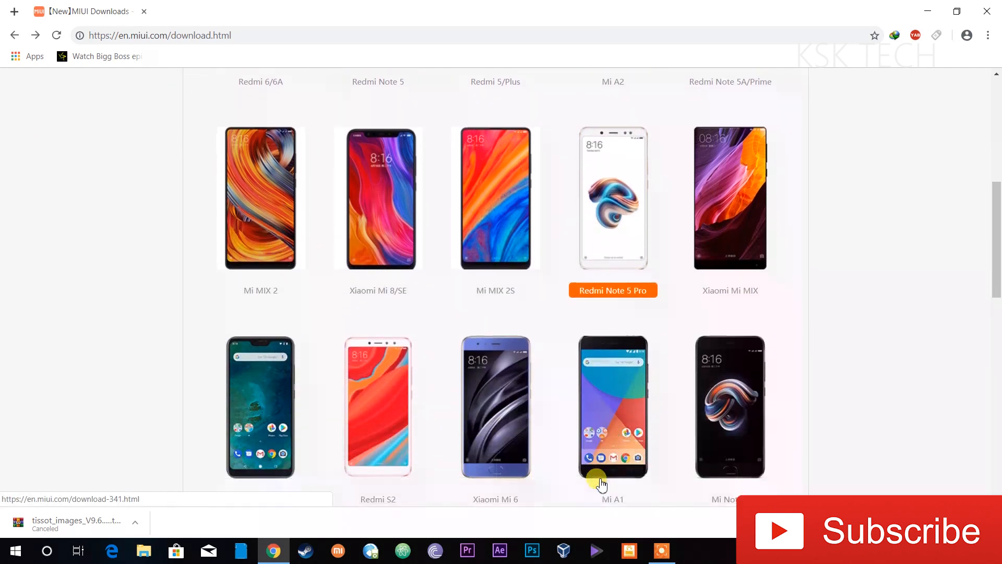
scroll(down, 3)
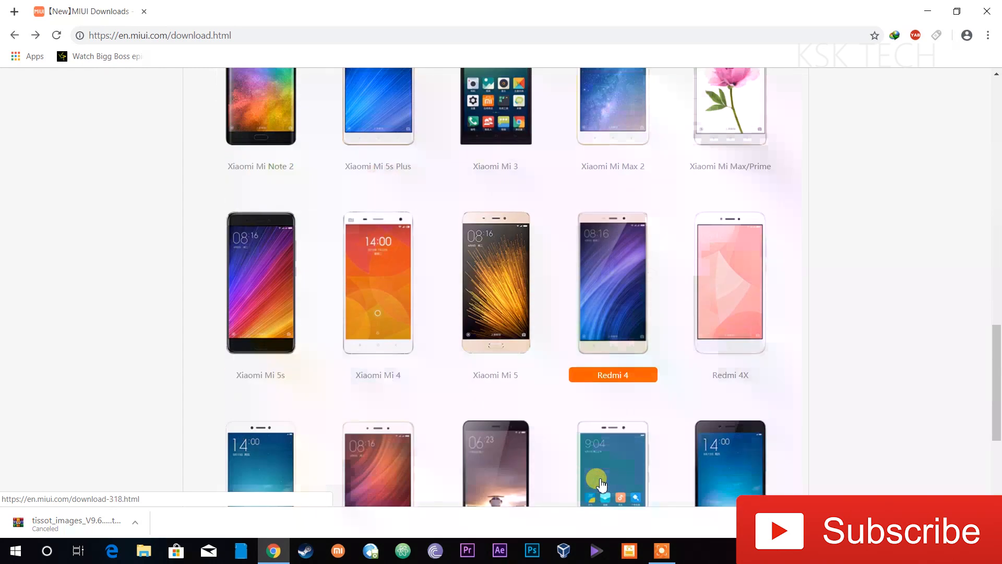
scroll(up, 3)
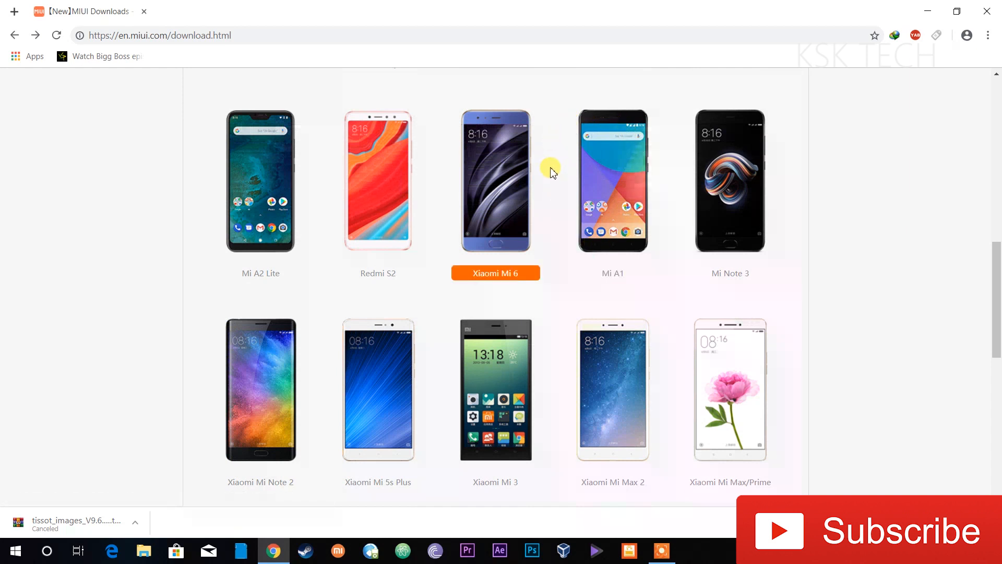
Go to the Mi A1 stable ROM page with its full ROM pack download
click(612, 180)
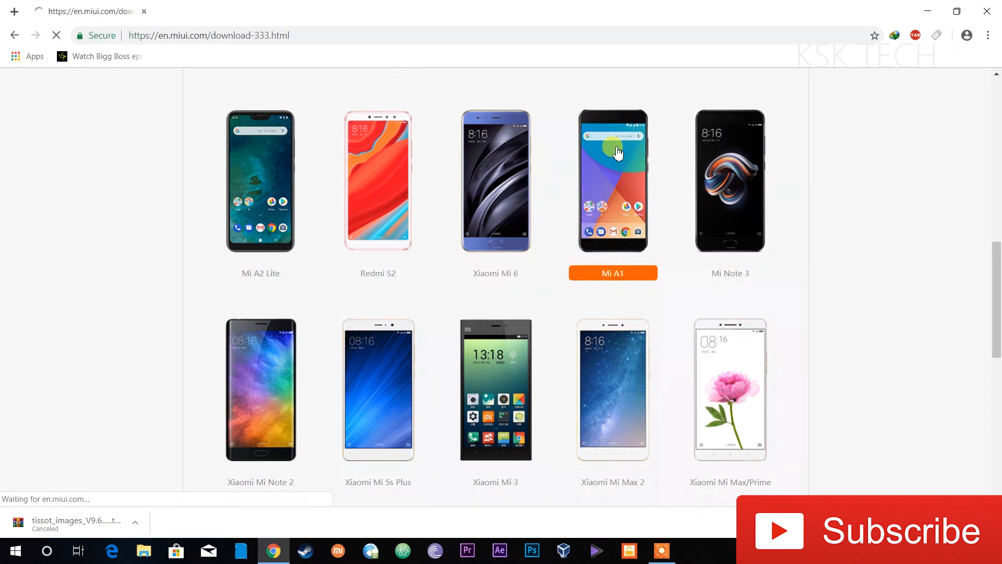
click(611, 181)
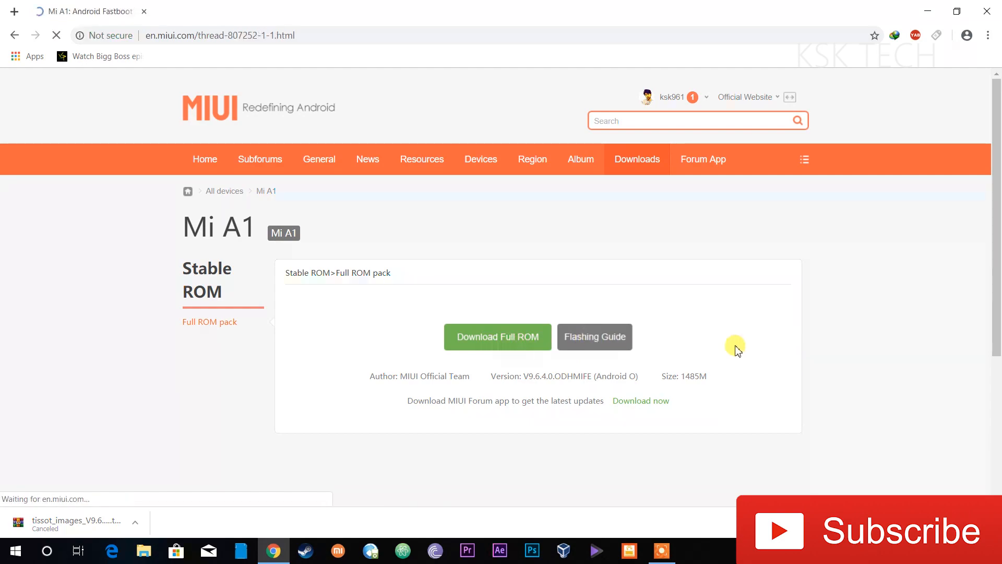
View the Mi A1 Flashing Guide down to the fastboot update section
click(593, 337)
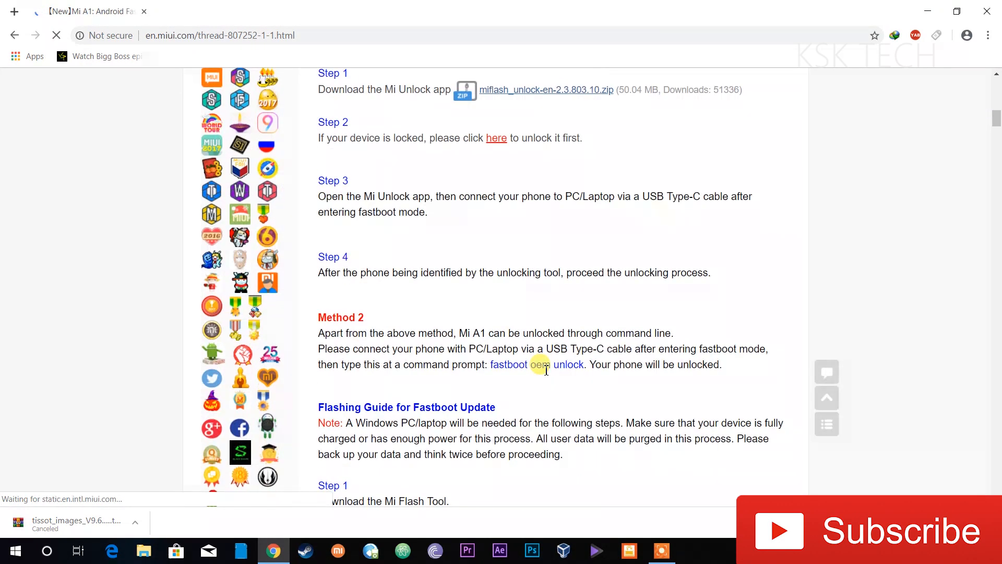
scroll(down, 3)
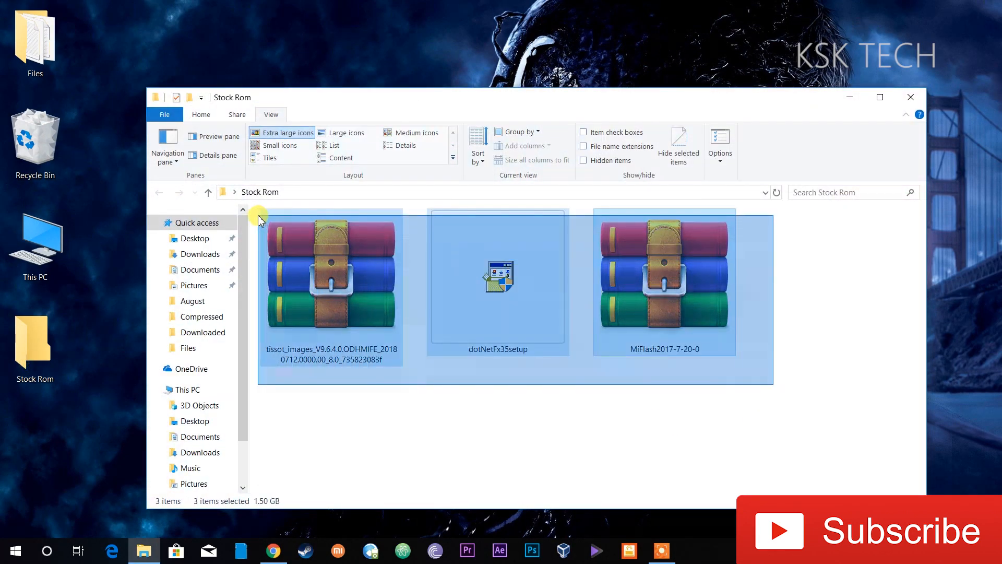
Extract the MiFlash2017-7-20-0 archive into its own folder in Stock Rom
click(535, 437)
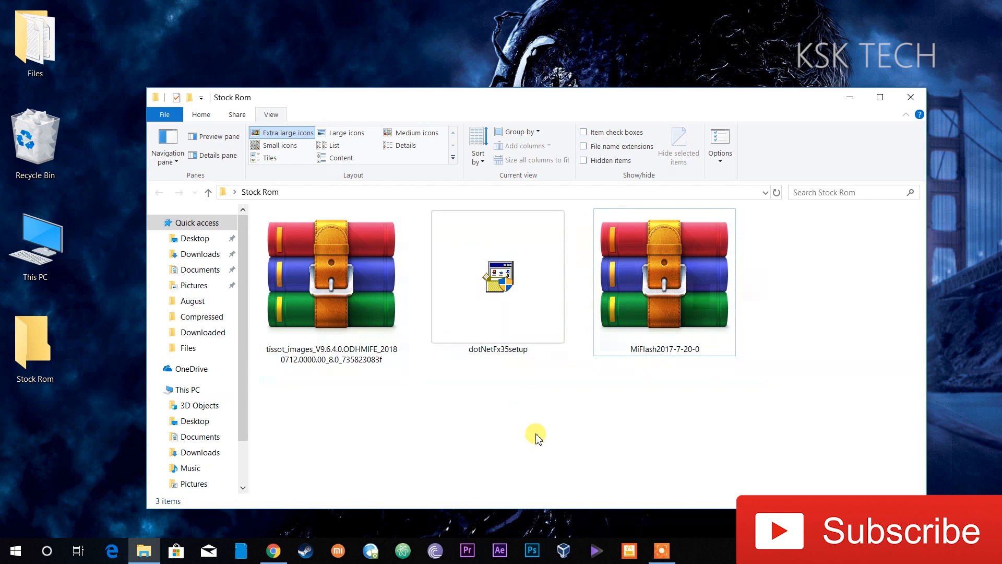
click(497, 274)
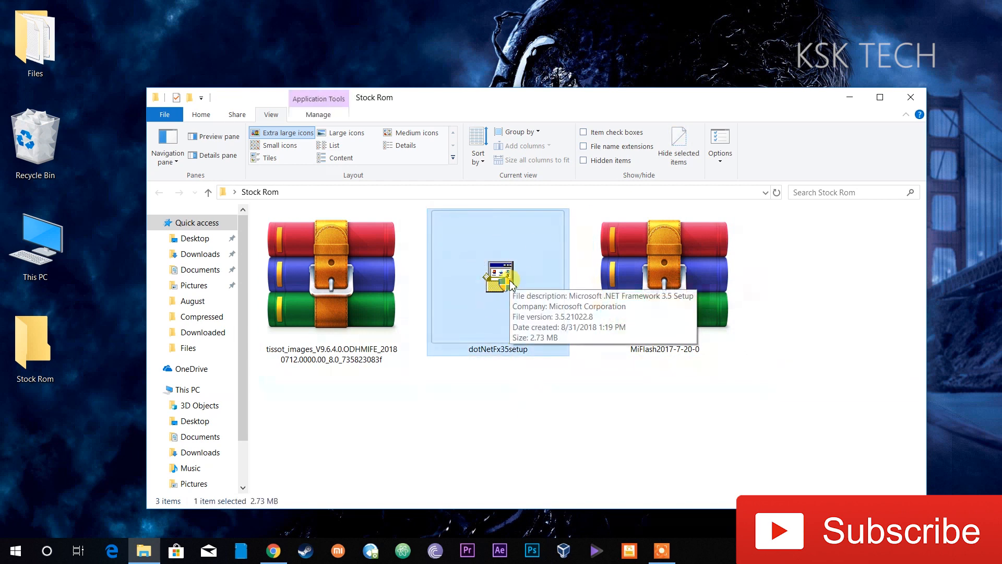
mouse_move(639, 292)
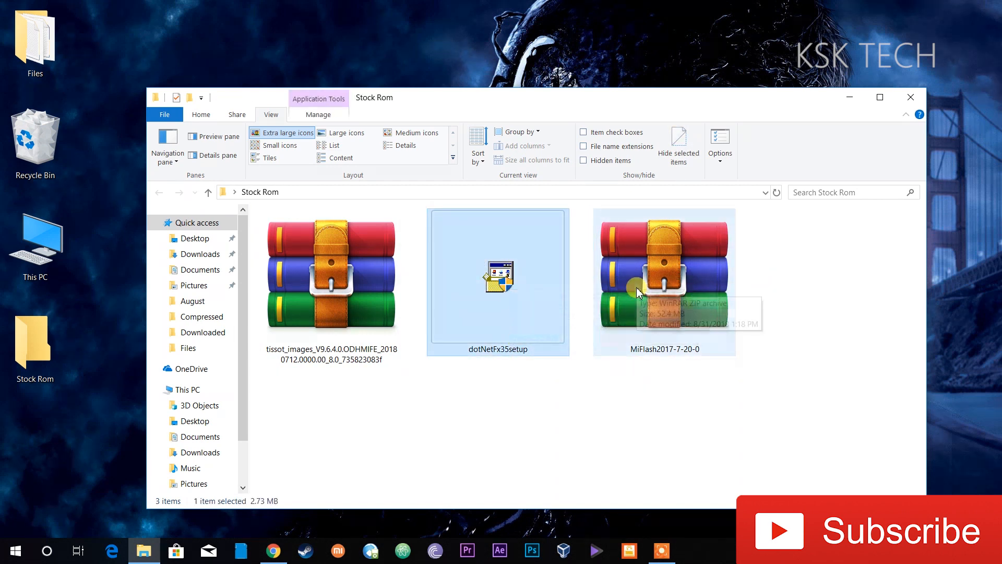
mouse_move(536, 282)
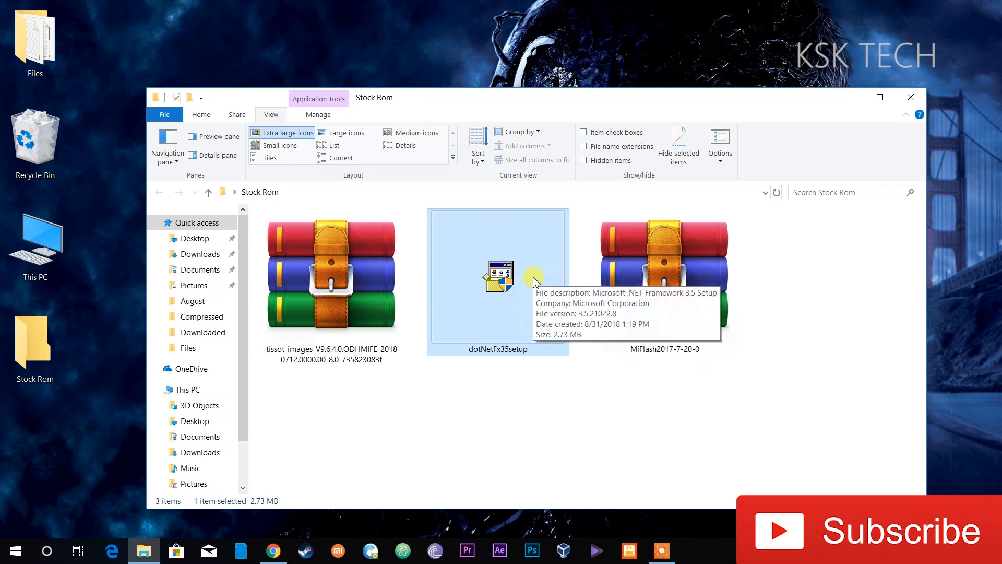
click(612, 424)
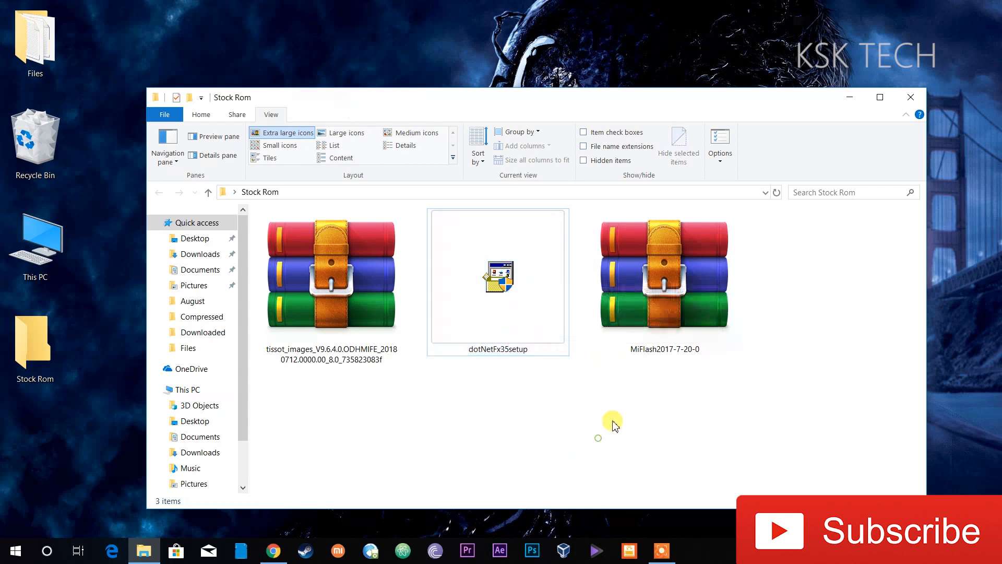
double_click(663, 275)
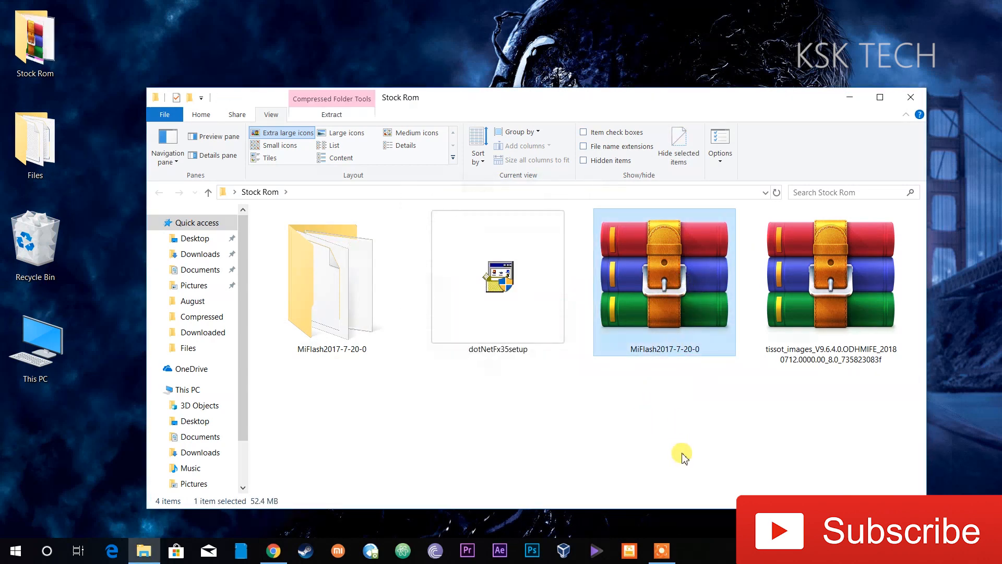
Reach the MiFlash2017-7-20-0 folder on Local Disk (C:) containing XiaoMiFlash
double_click(664, 275)
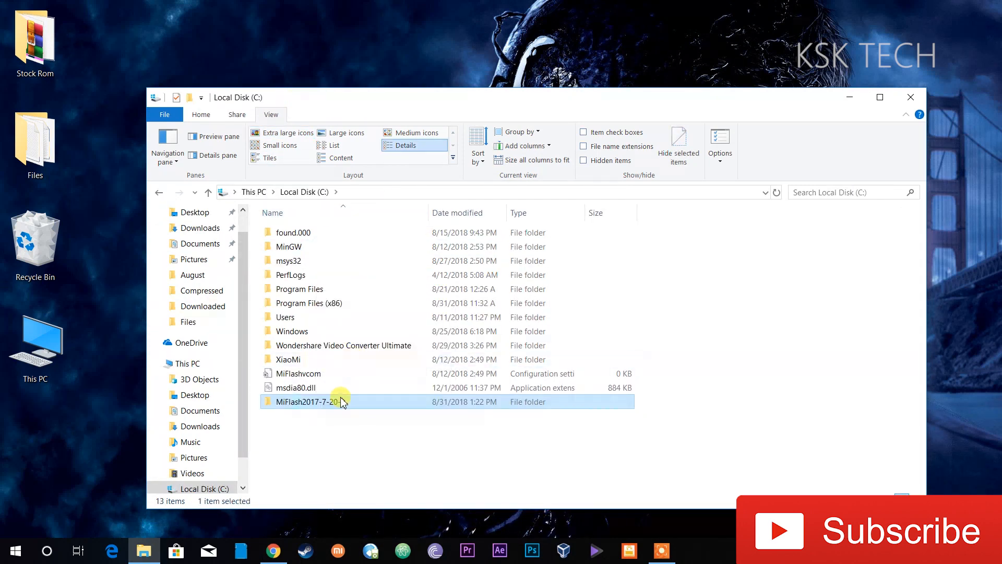
double_click(309, 400)
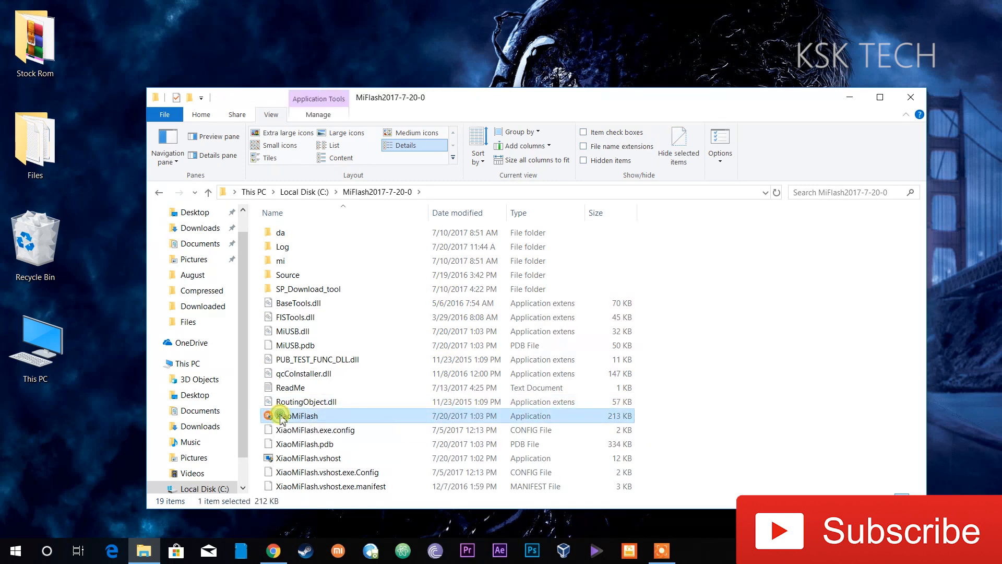
Launch XiaoMiFlash.exe to verify it runs, close it and return to the Stock Rom desktop icon
double_click(300, 415)
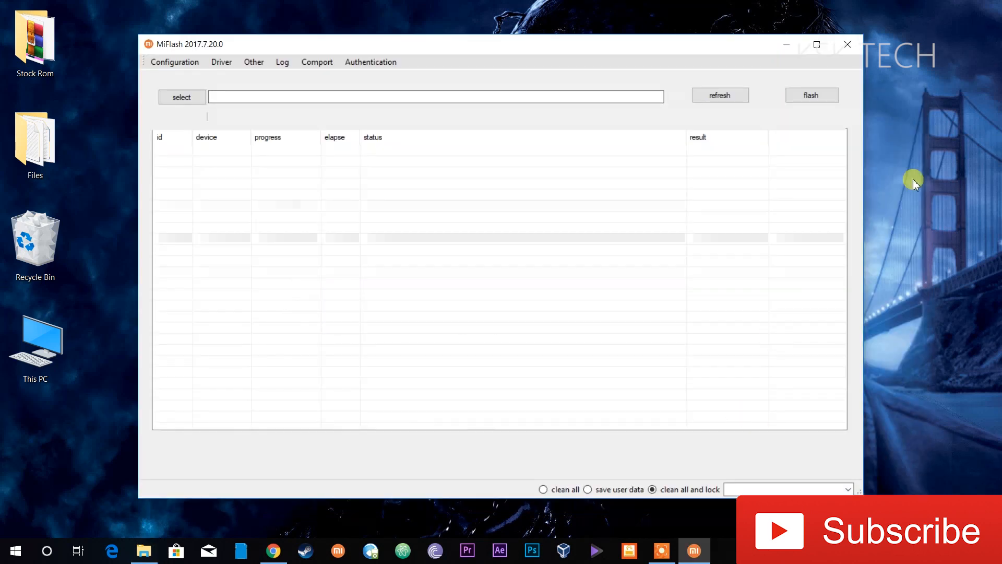
click(847, 43)
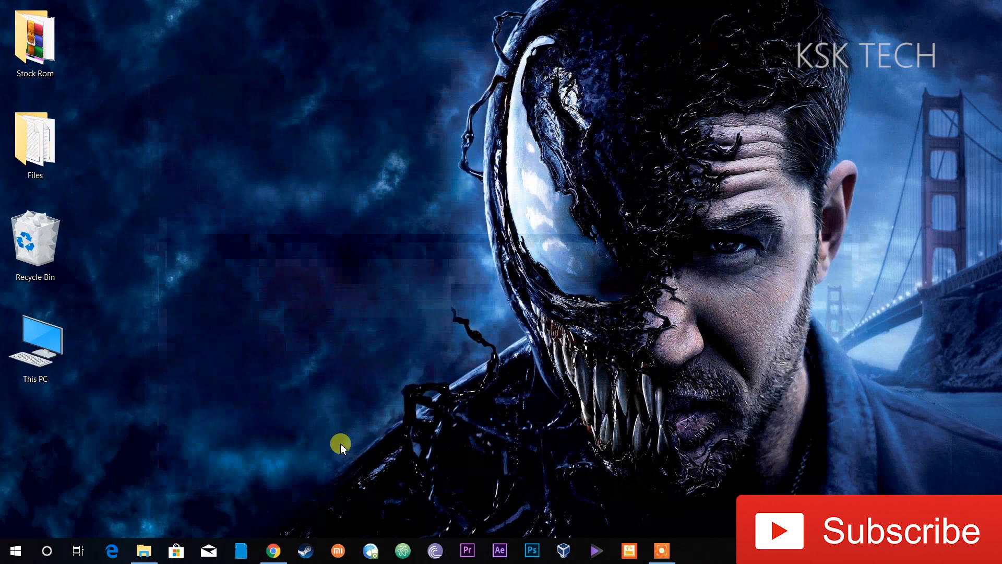
click(143, 550)
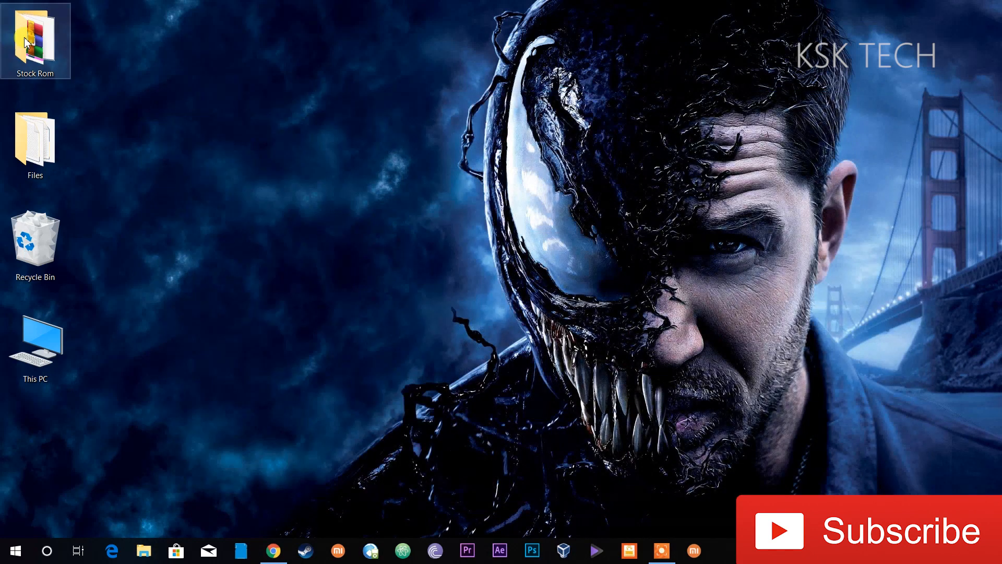
Unpack the tissot_images ROM archive in Stock Rom and confirm renaming it with a .zip extension
double_click(35, 37)
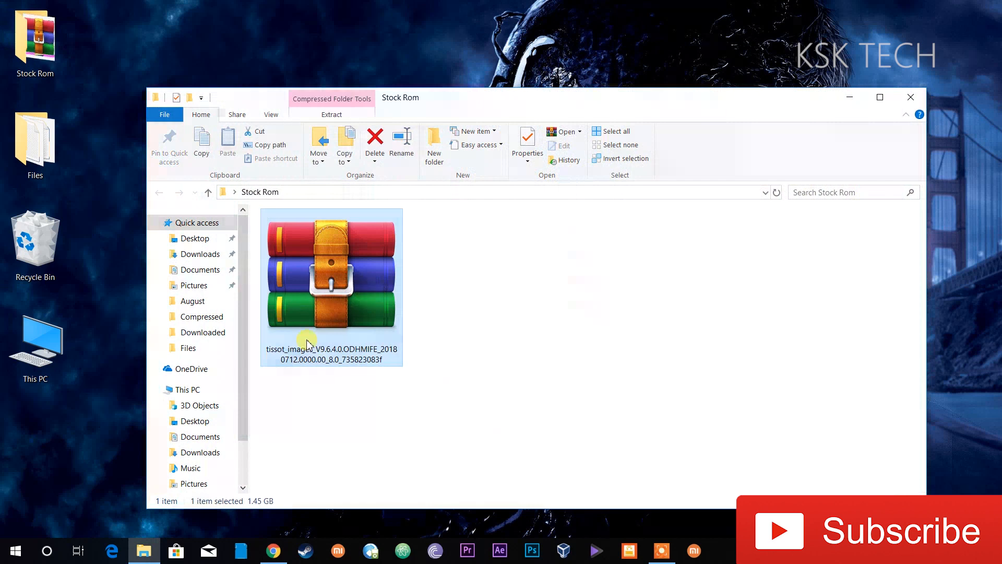
mouse_move(341, 345)
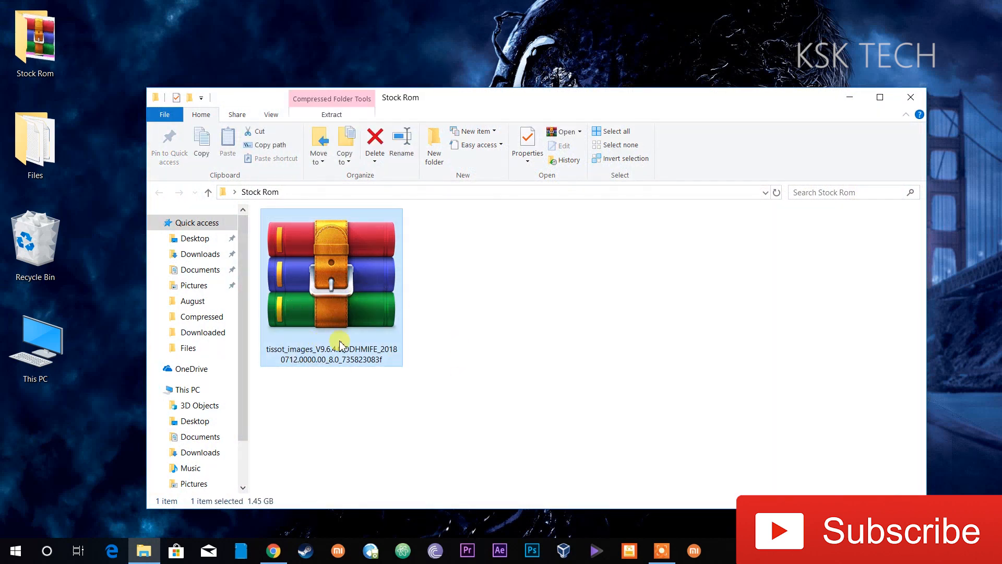
double_click(331, 275)
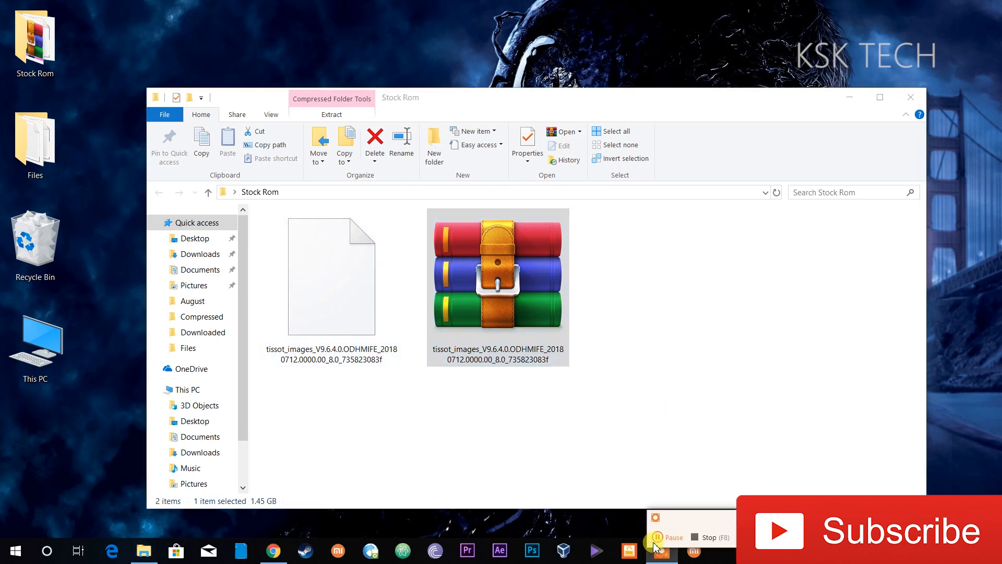
click(331, 275)
text(.zip)
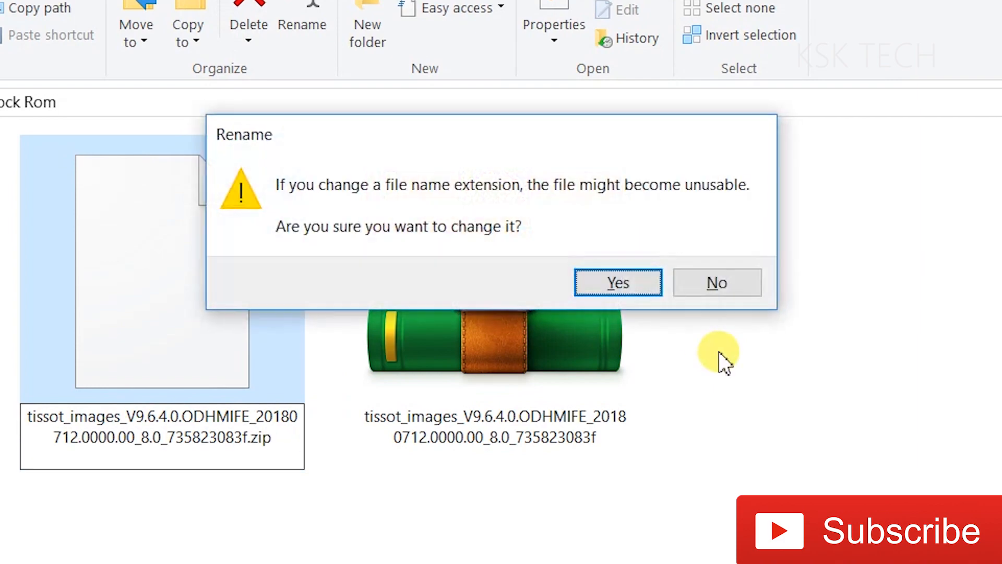
click(617, 283)
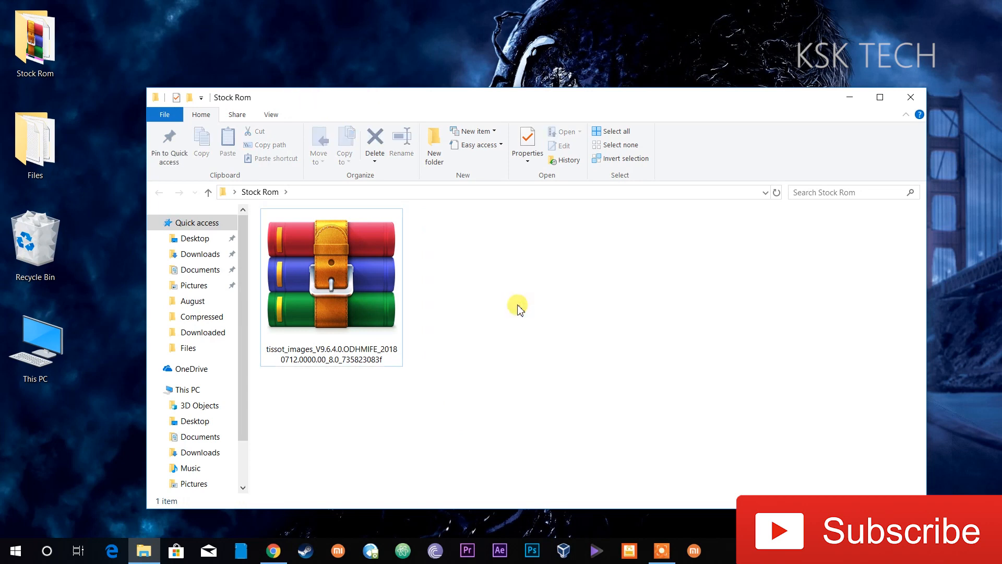
Extract the zip into tissot_images_V9.6.4.0.ODHMIFE_8.0 and copy all 14 files inside it
right_click(331, 274)
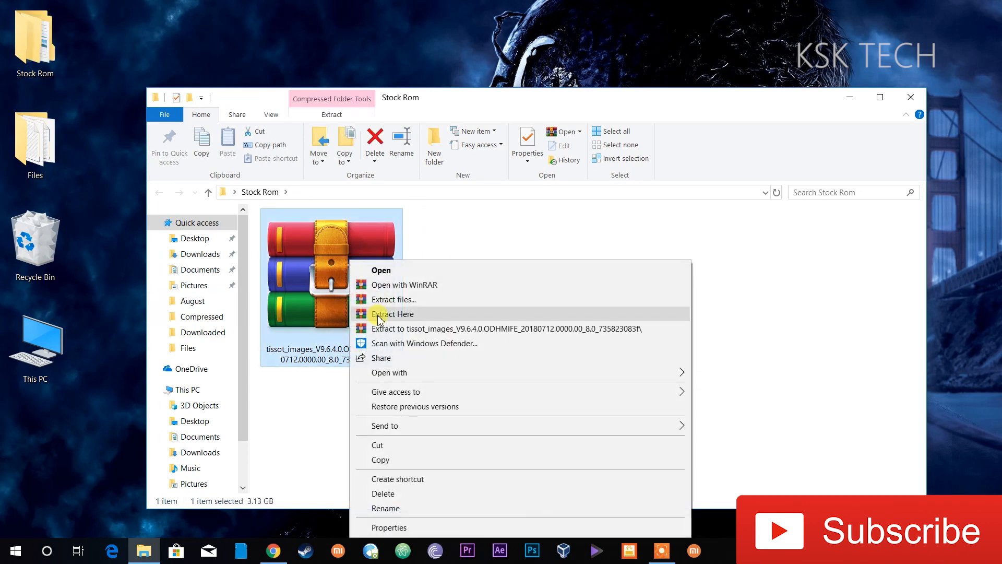
click(394, 314)
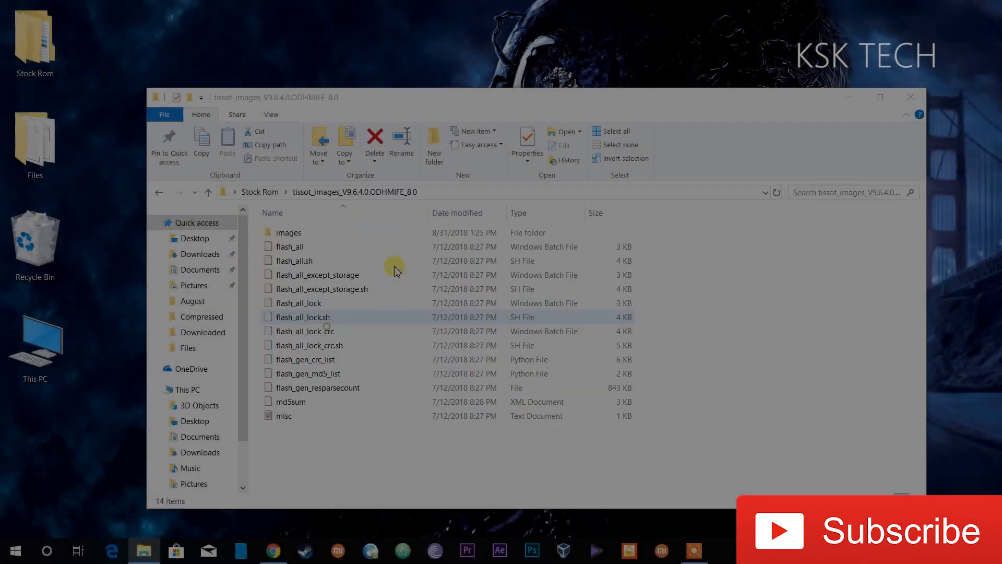
click(306, 331)
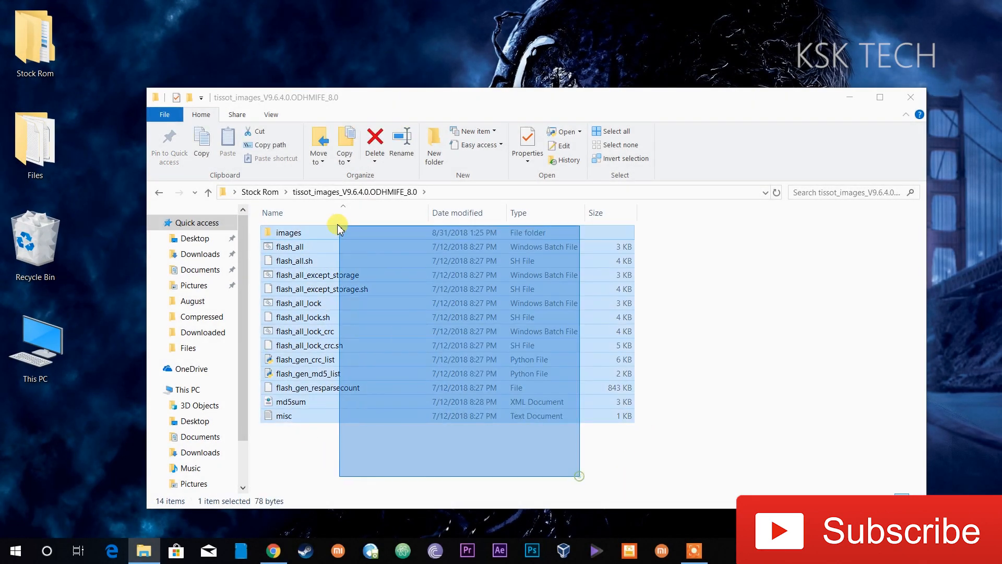
right_click(298, 274)
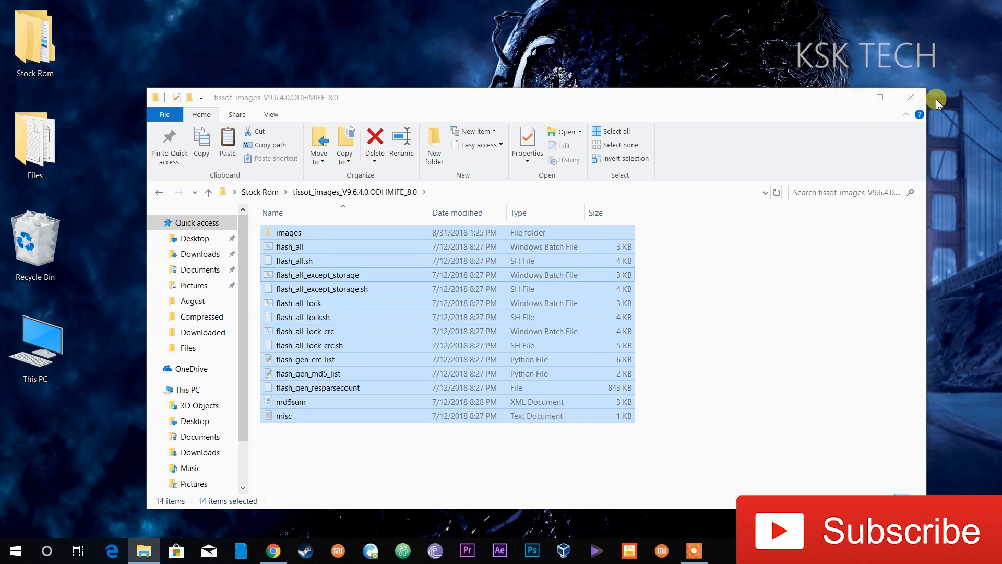
right_click(337, 303)
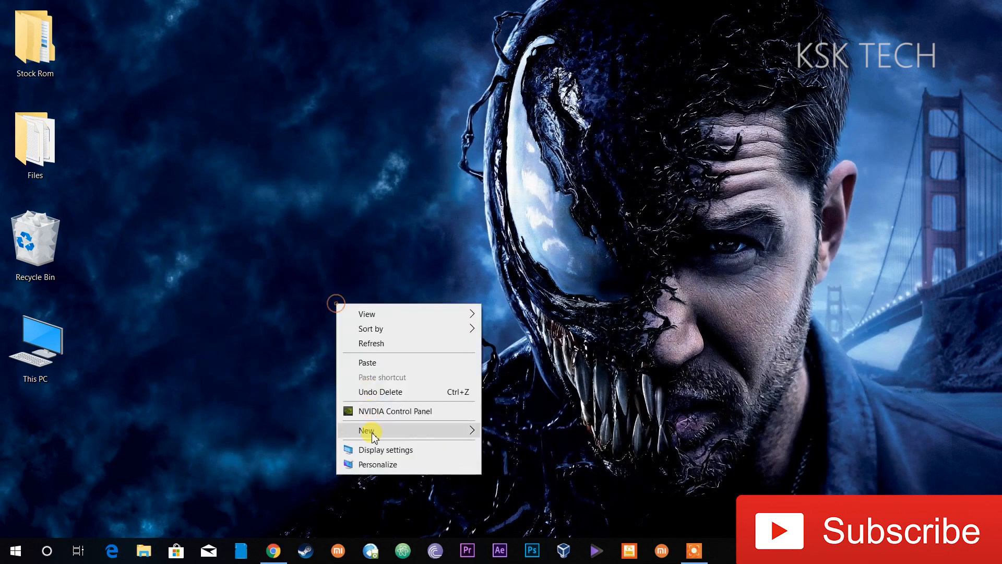
Make a desktop folder named miui and paste the 14 ROM files into it
click(366, 430)
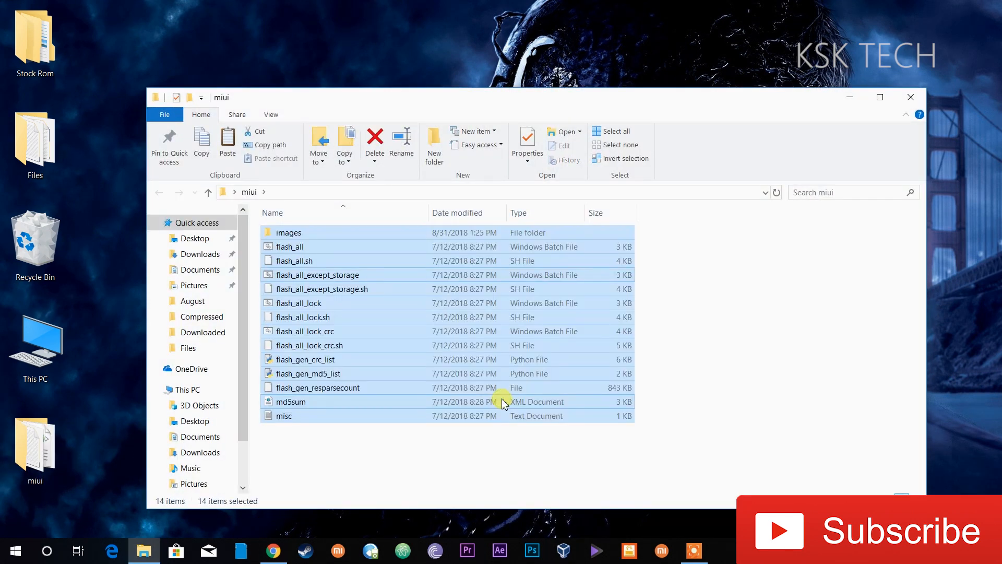
click(750, 464)
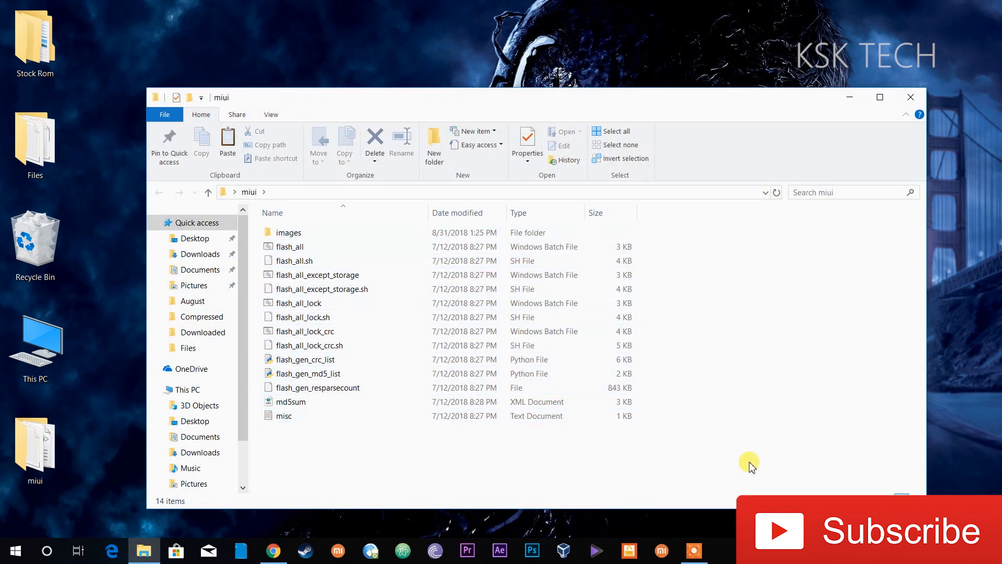
mouse_move(790, 487)
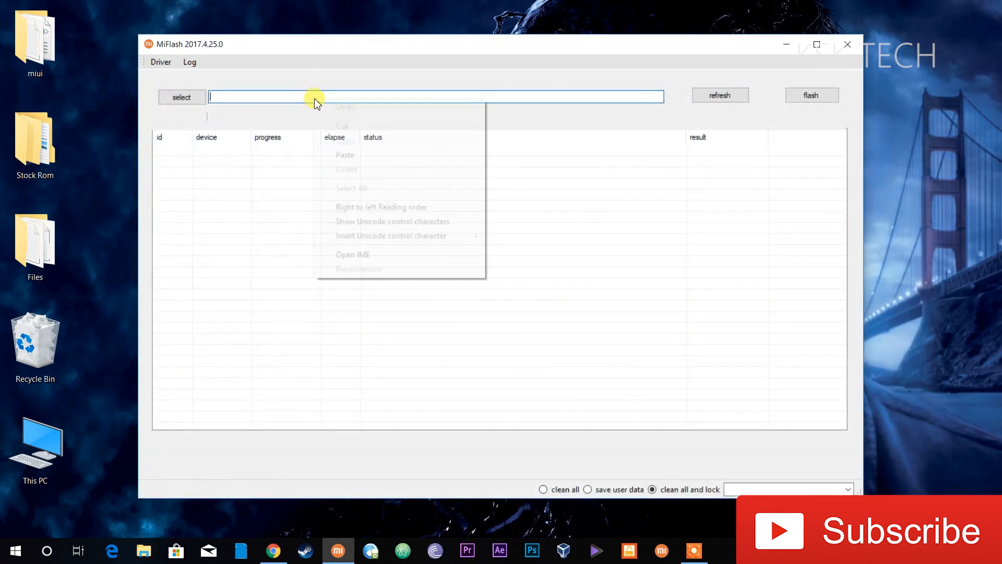
Paste the desktop miui folder path into MiFlash as the ROM location
click(344, 155)
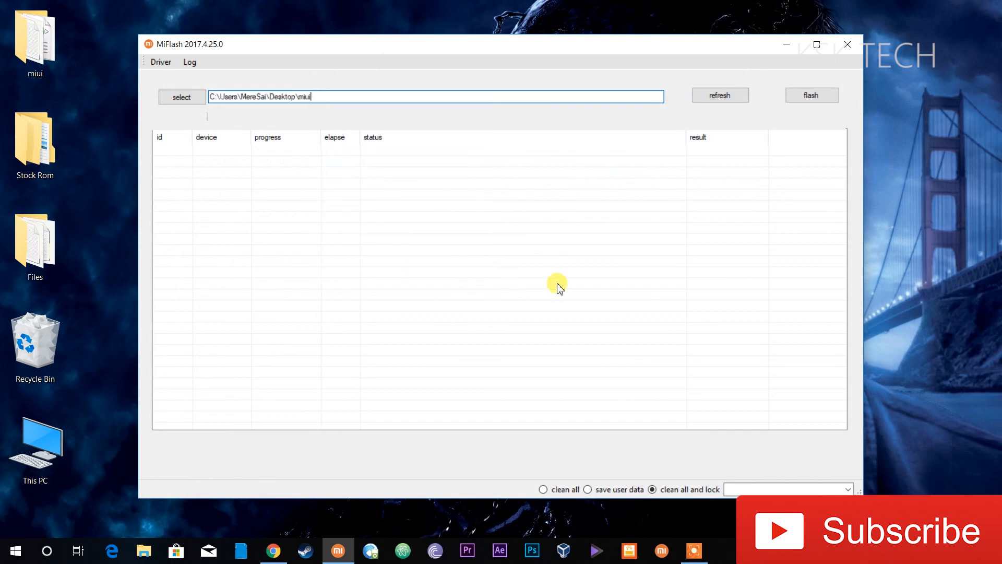